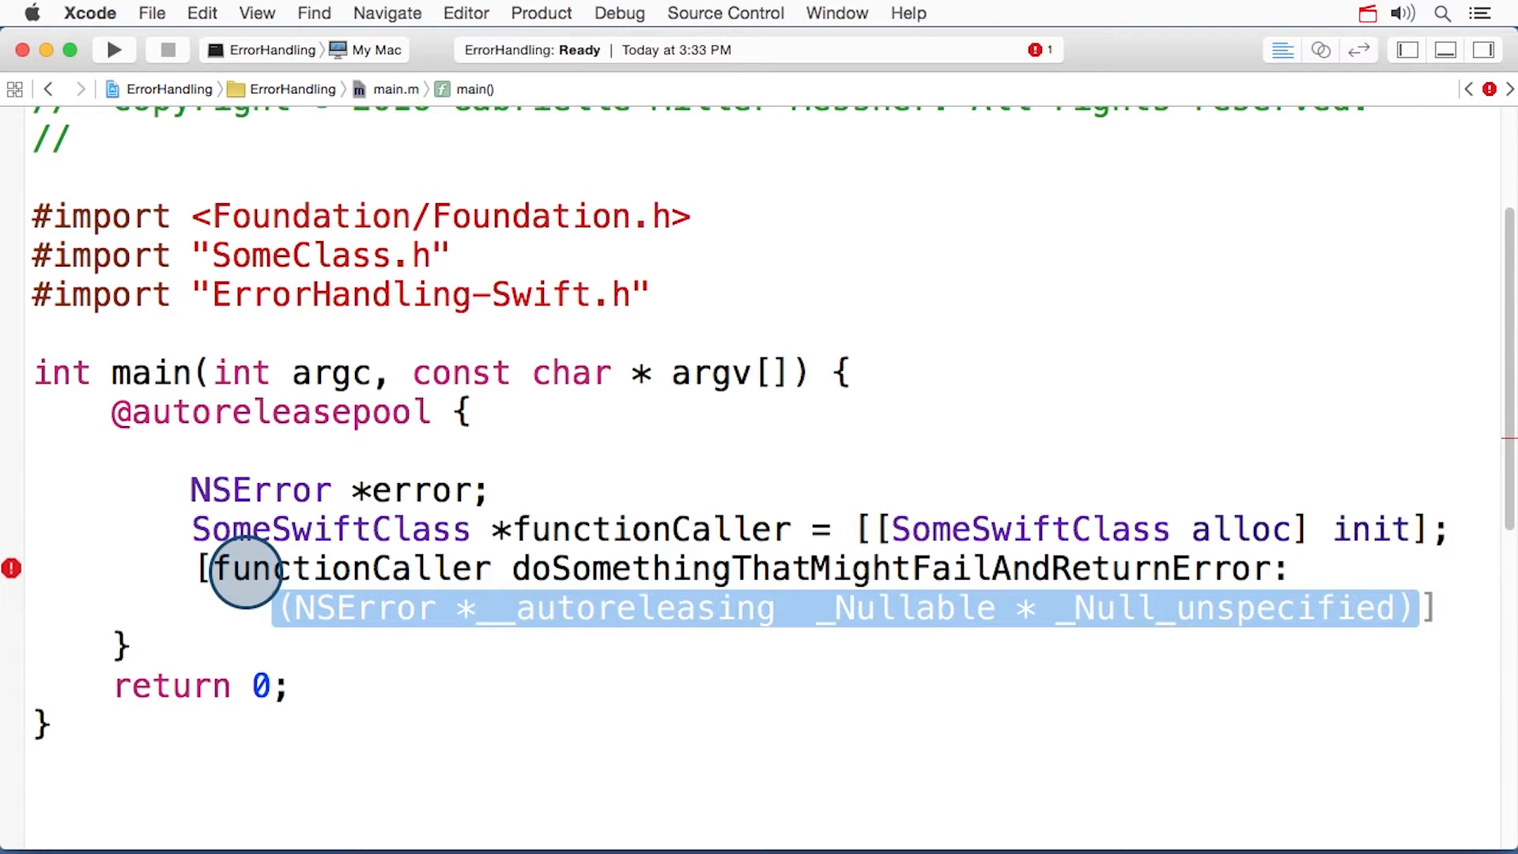
{"action": "type", "text": "&error"}
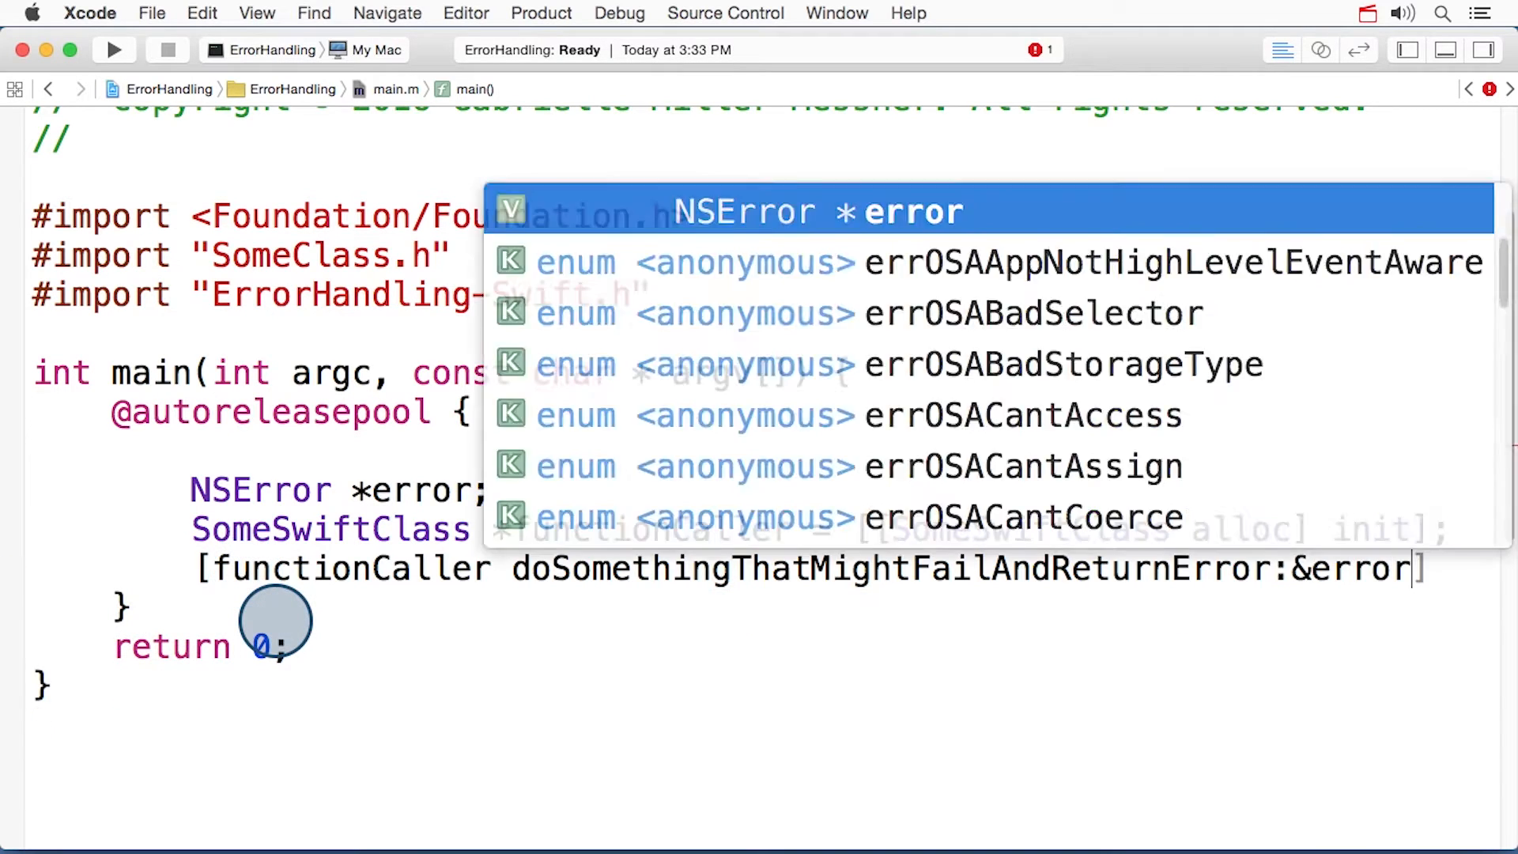